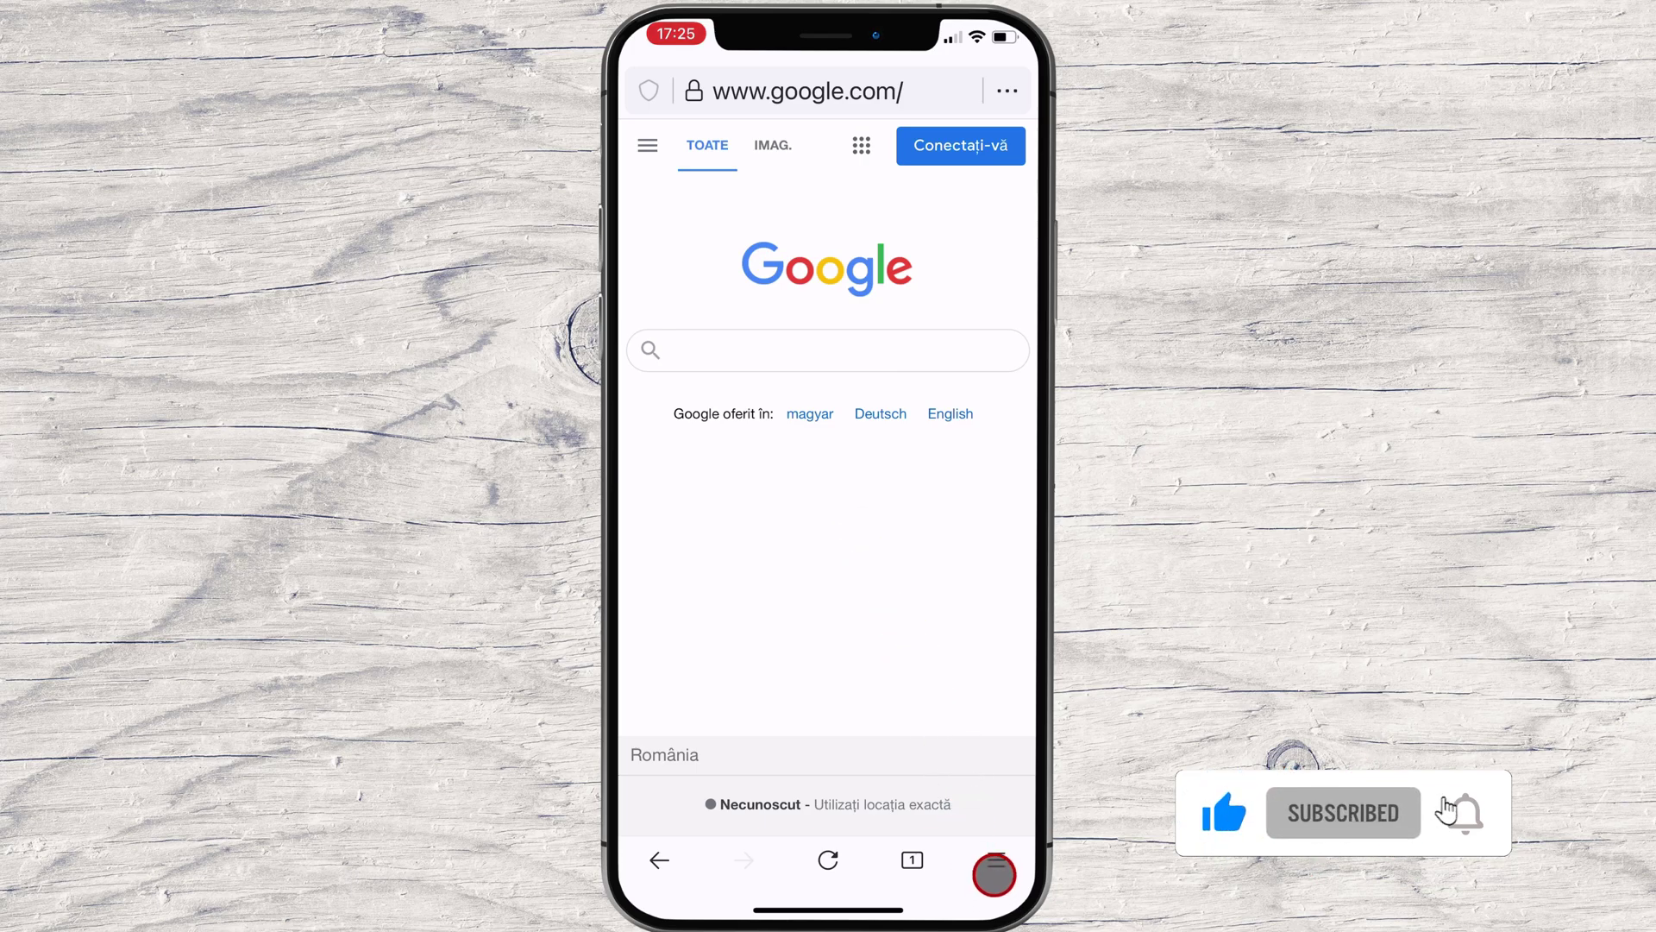
Open Firefox's Settings screen from the main menu on the Google page
{"action": "left_click", "coordinate": [993, 859]}
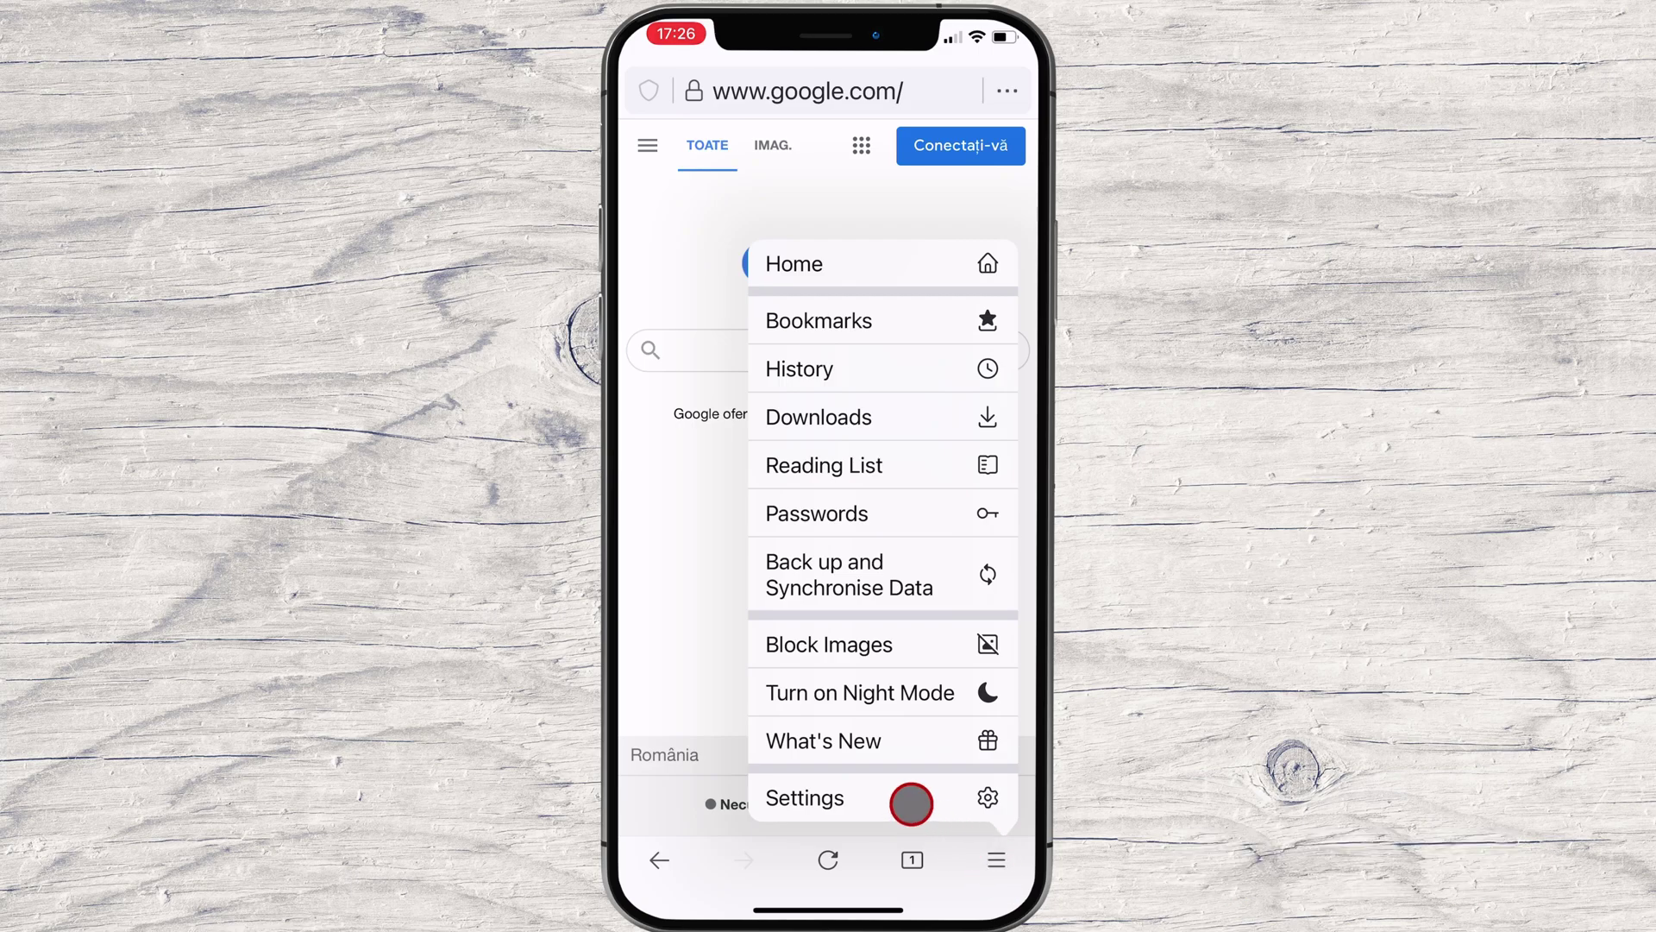
{"action": "left_click", "coordinate": [804, 797]}
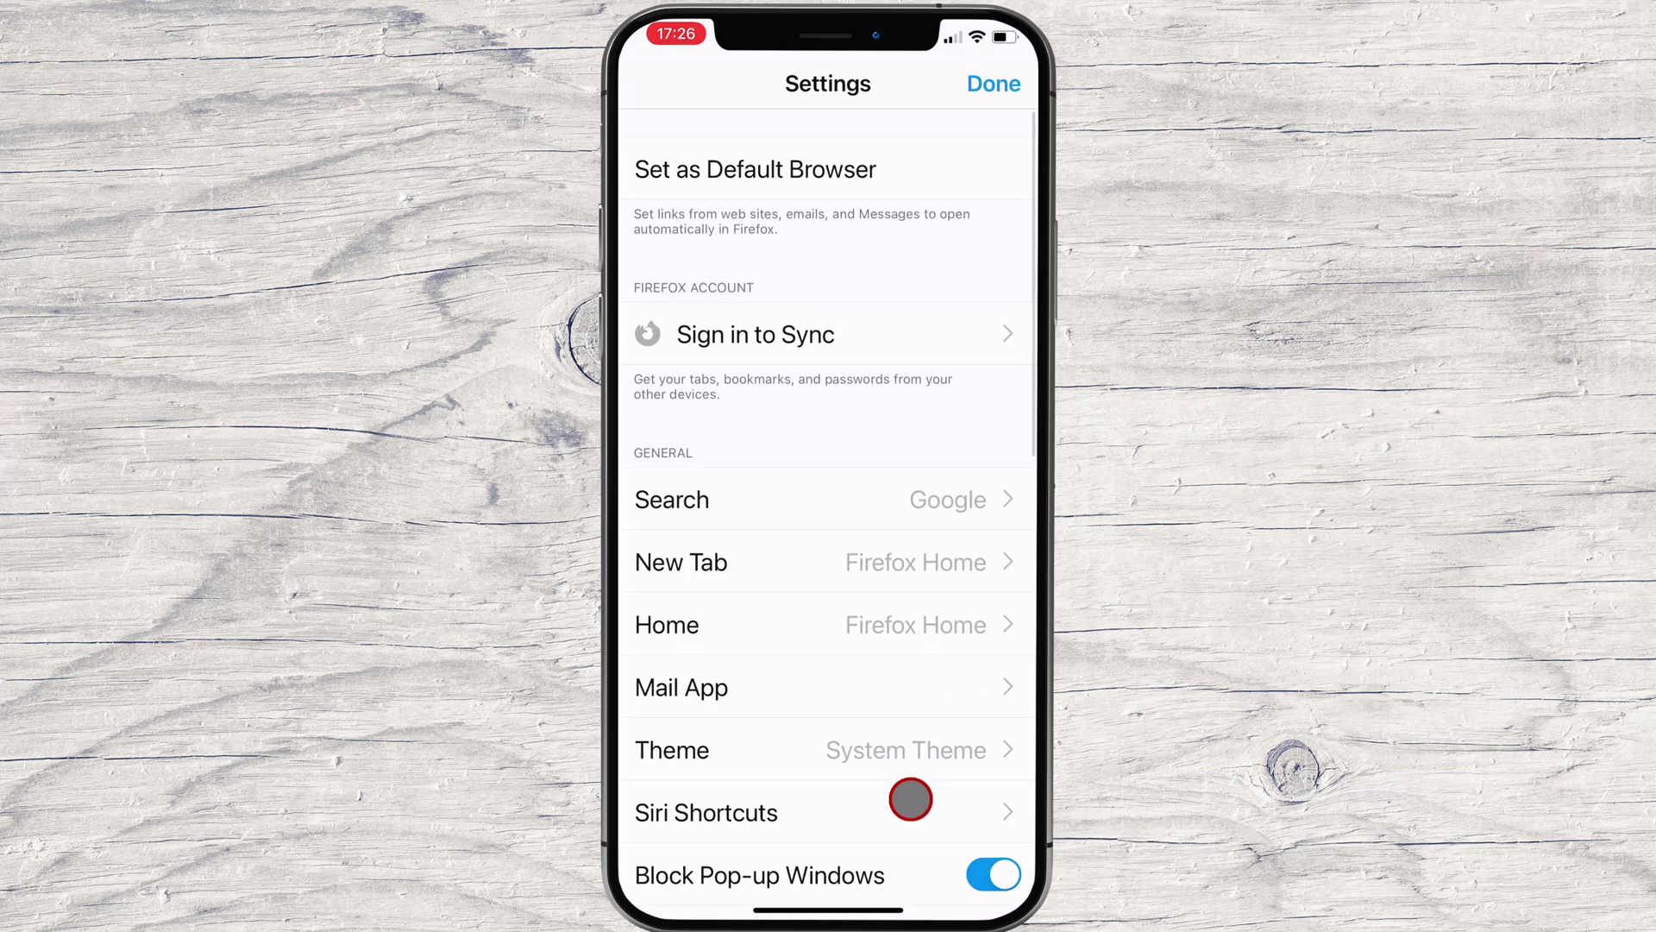
Scroll to the Privacy section and open Data Management
{"action": "scroll", "scroll_direction": "down", "scroll_amount": 3}
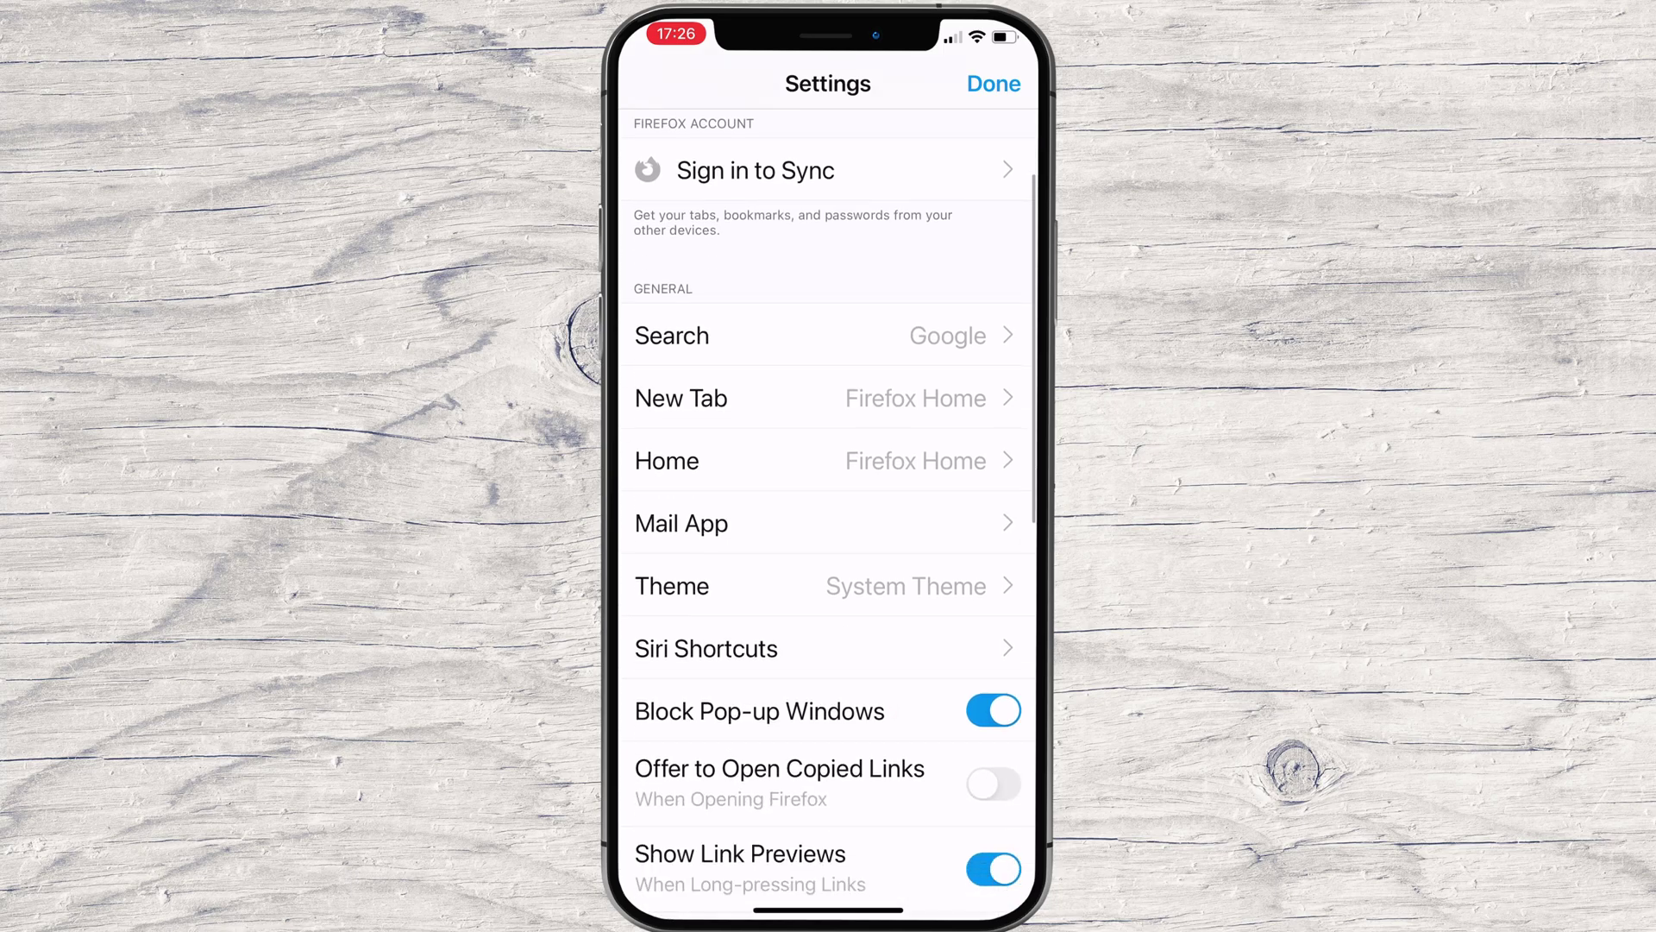
{"action": "scroll", "scroll_direction": "down", "scroll_amount": 3}
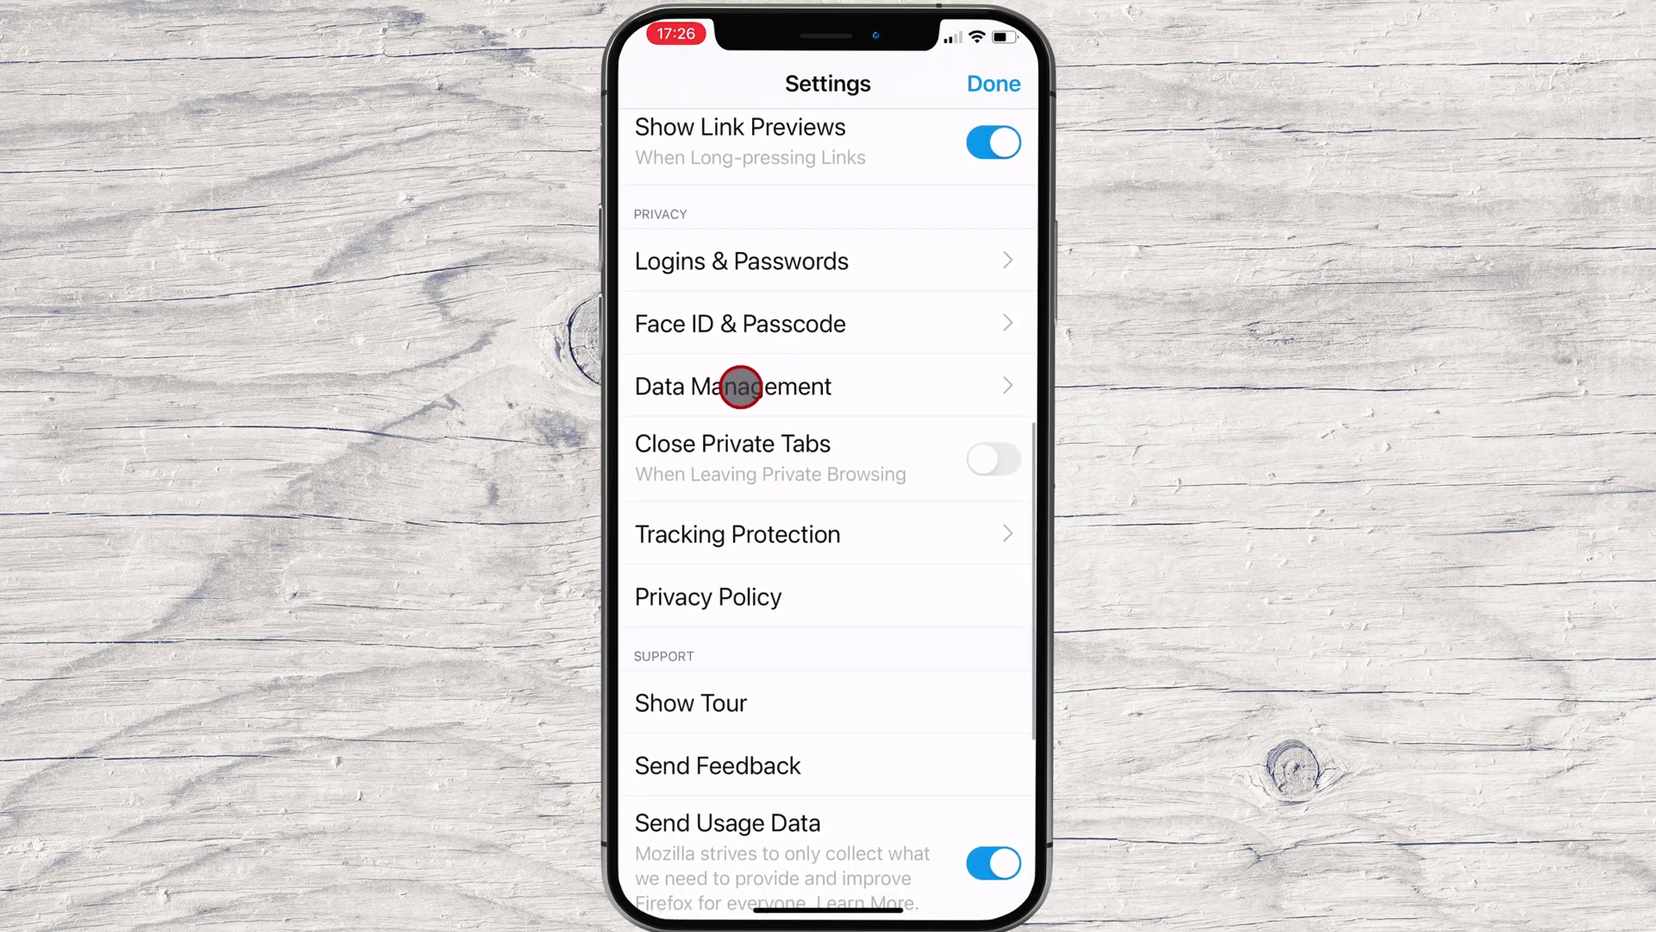
{"action": "left_click", "coordinate": [734, 385]}
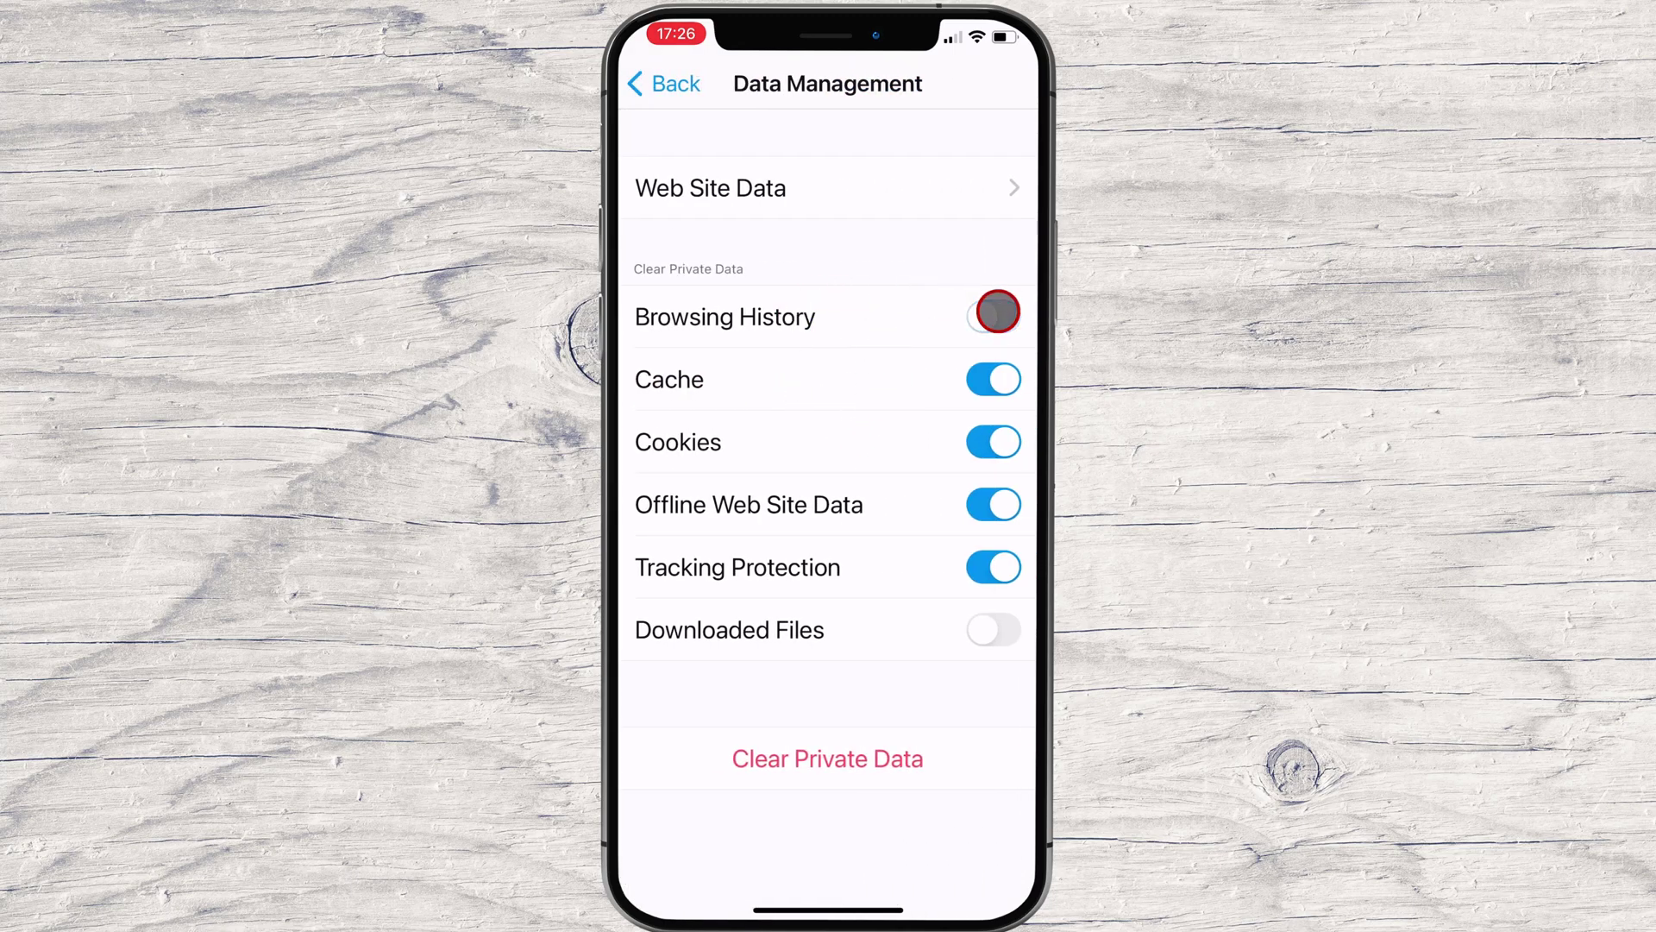
Keep Browsing History on, exclude Offline Web Site Data and Tracking Protection, then clear and confirm
{"action": "left_click", "coordinate": [992, 316]}
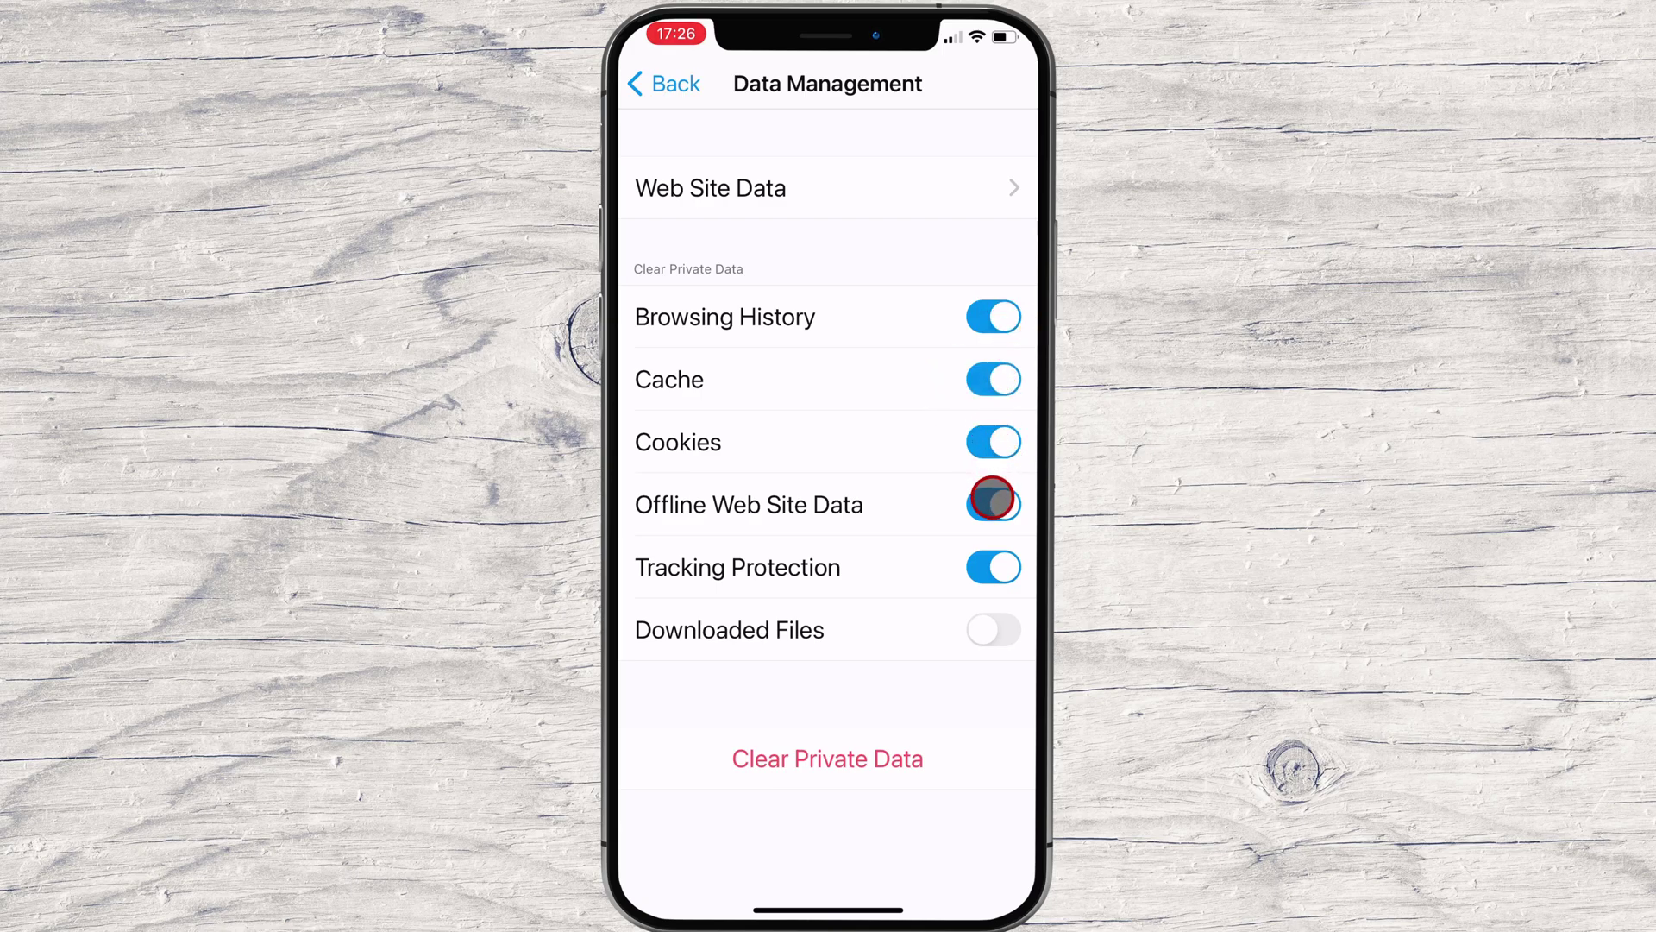
{"action": "left_click", "coordinate": [992, 504]}
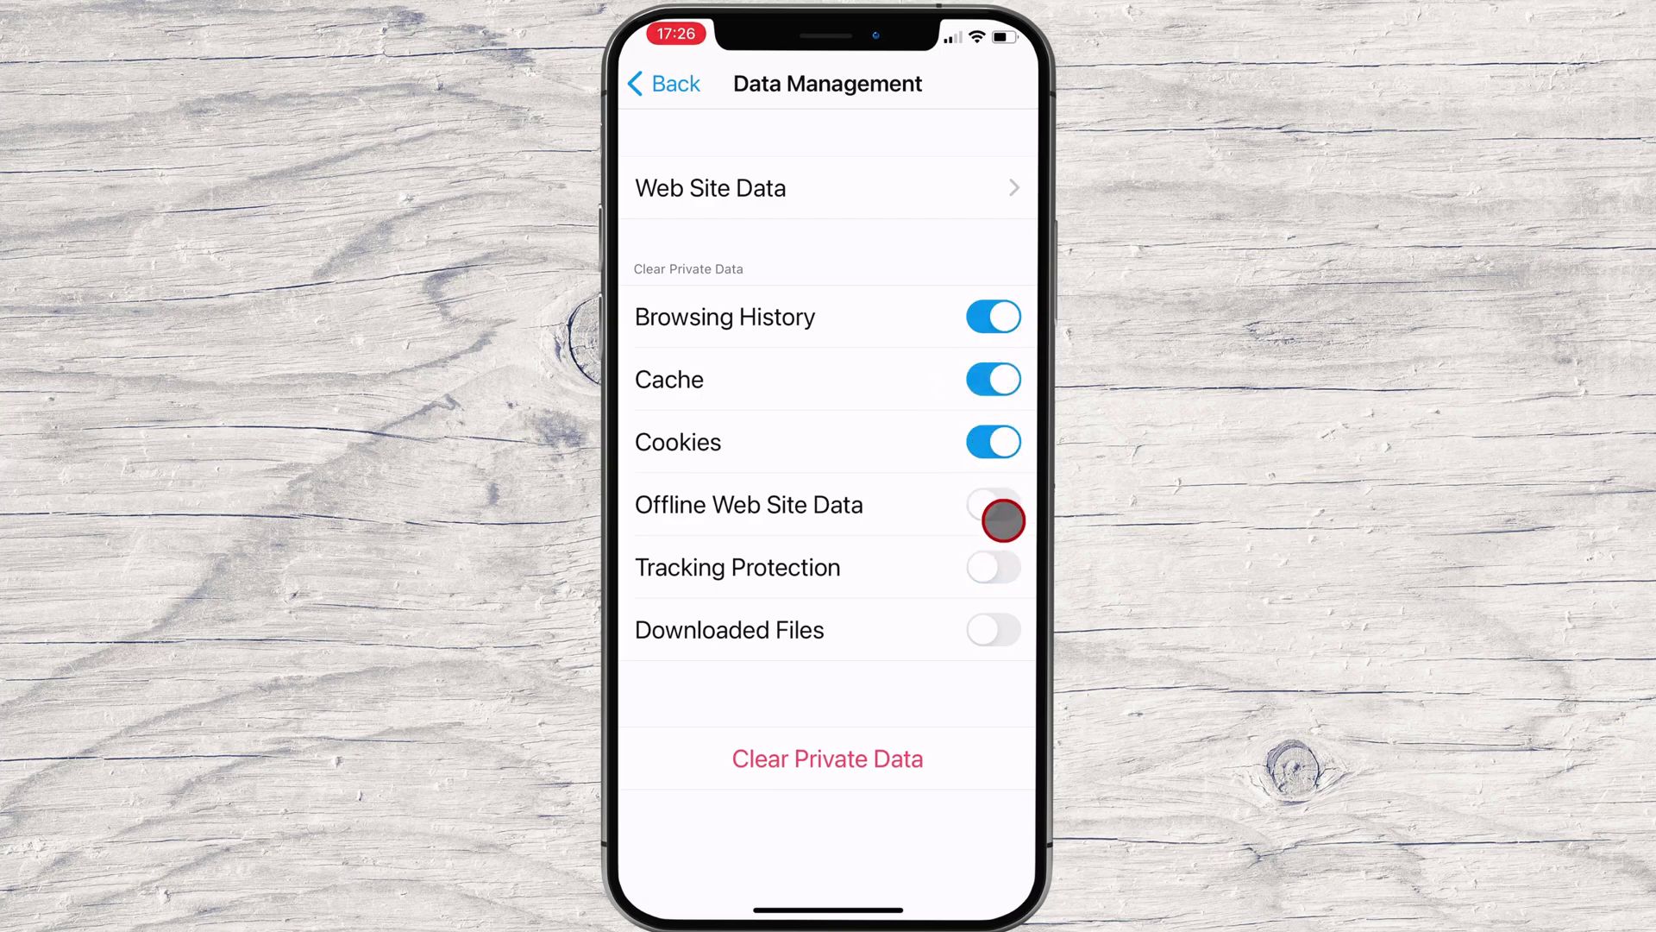
{"action": "left_click", "coordinate": [992, 503]}
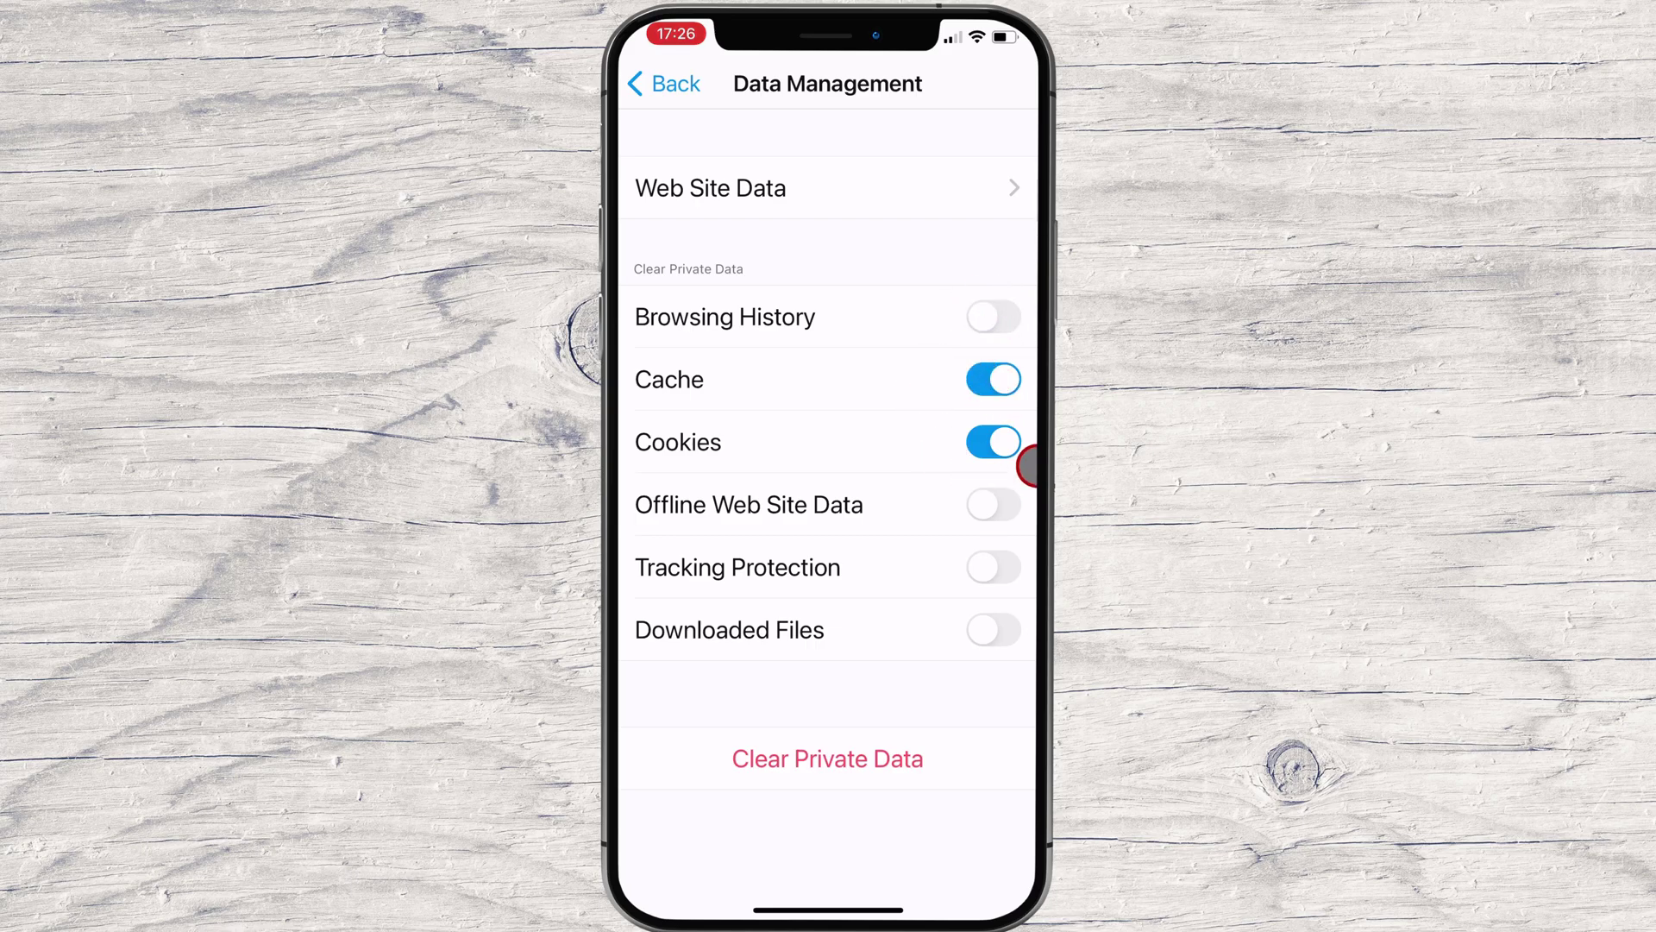
{"action": "left_click", "coordinate": [991, 317]}
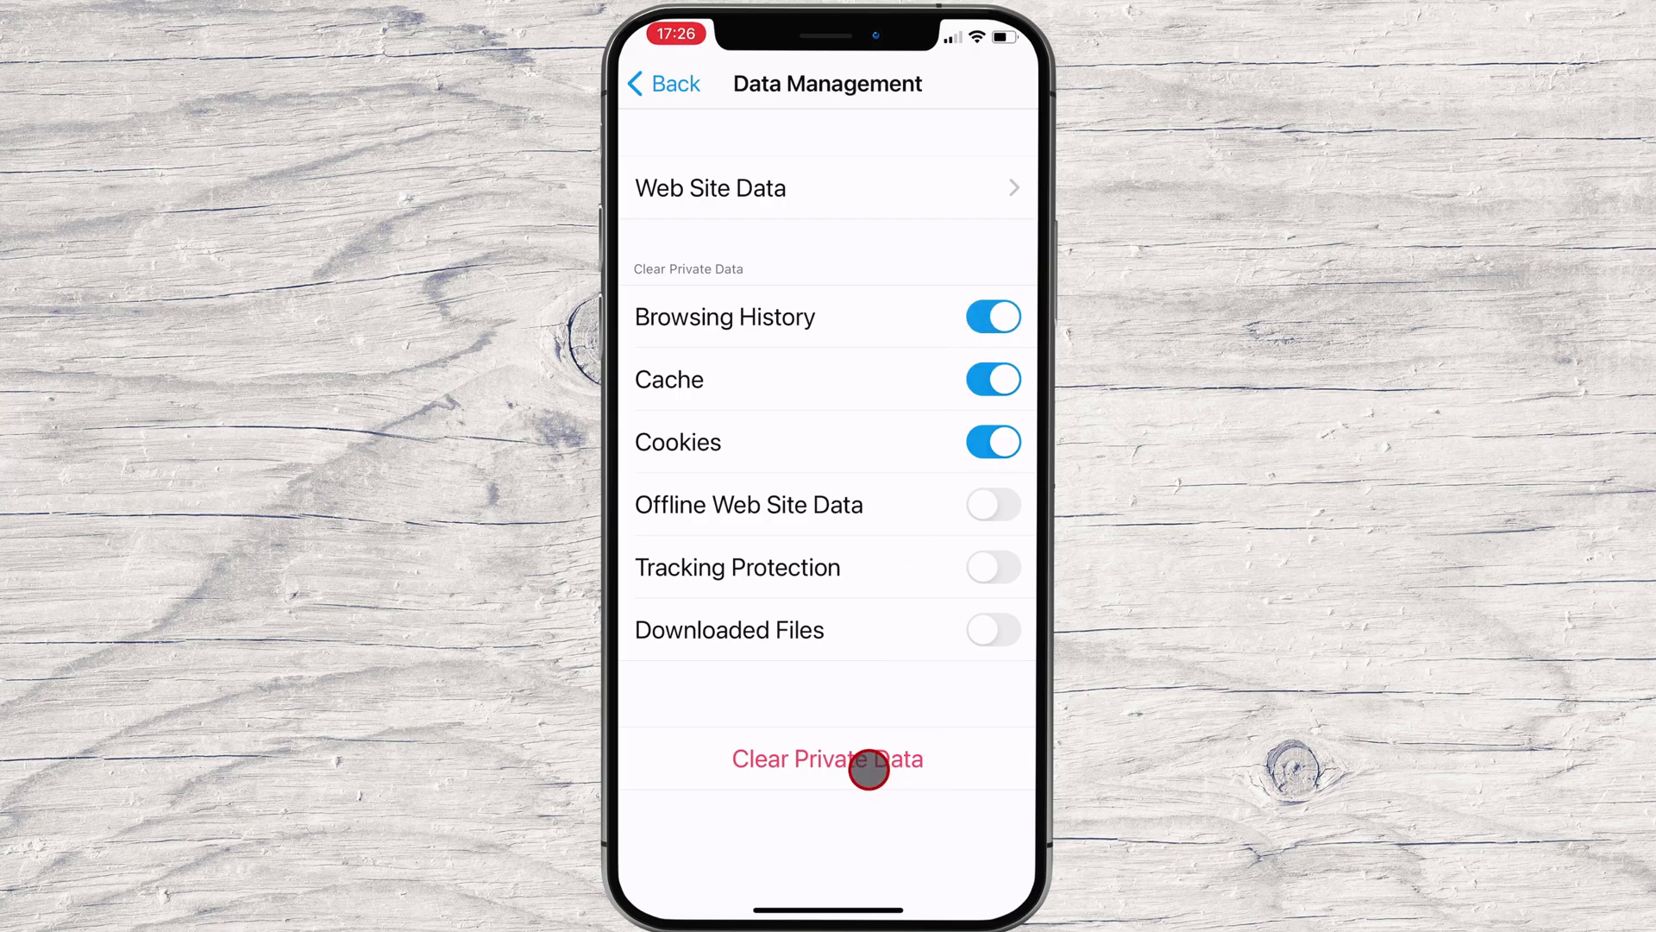
{"action": "left_click", "coordinate": [828, 757]}
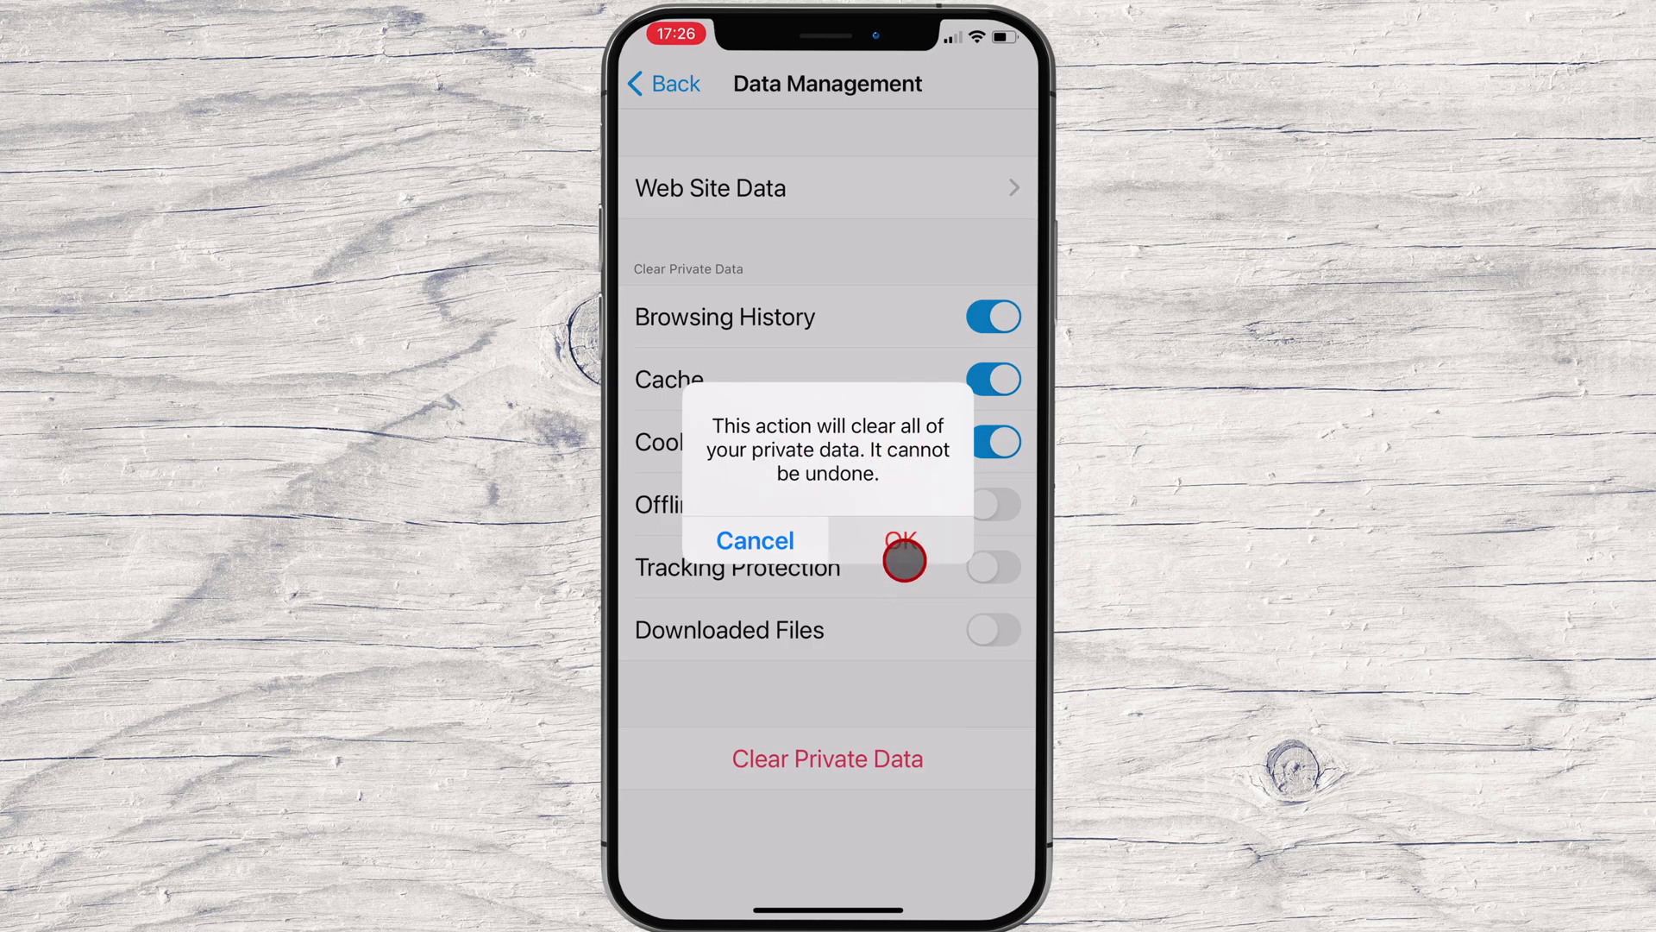
{"action": "left_click", "coordinate": [901, 554]}
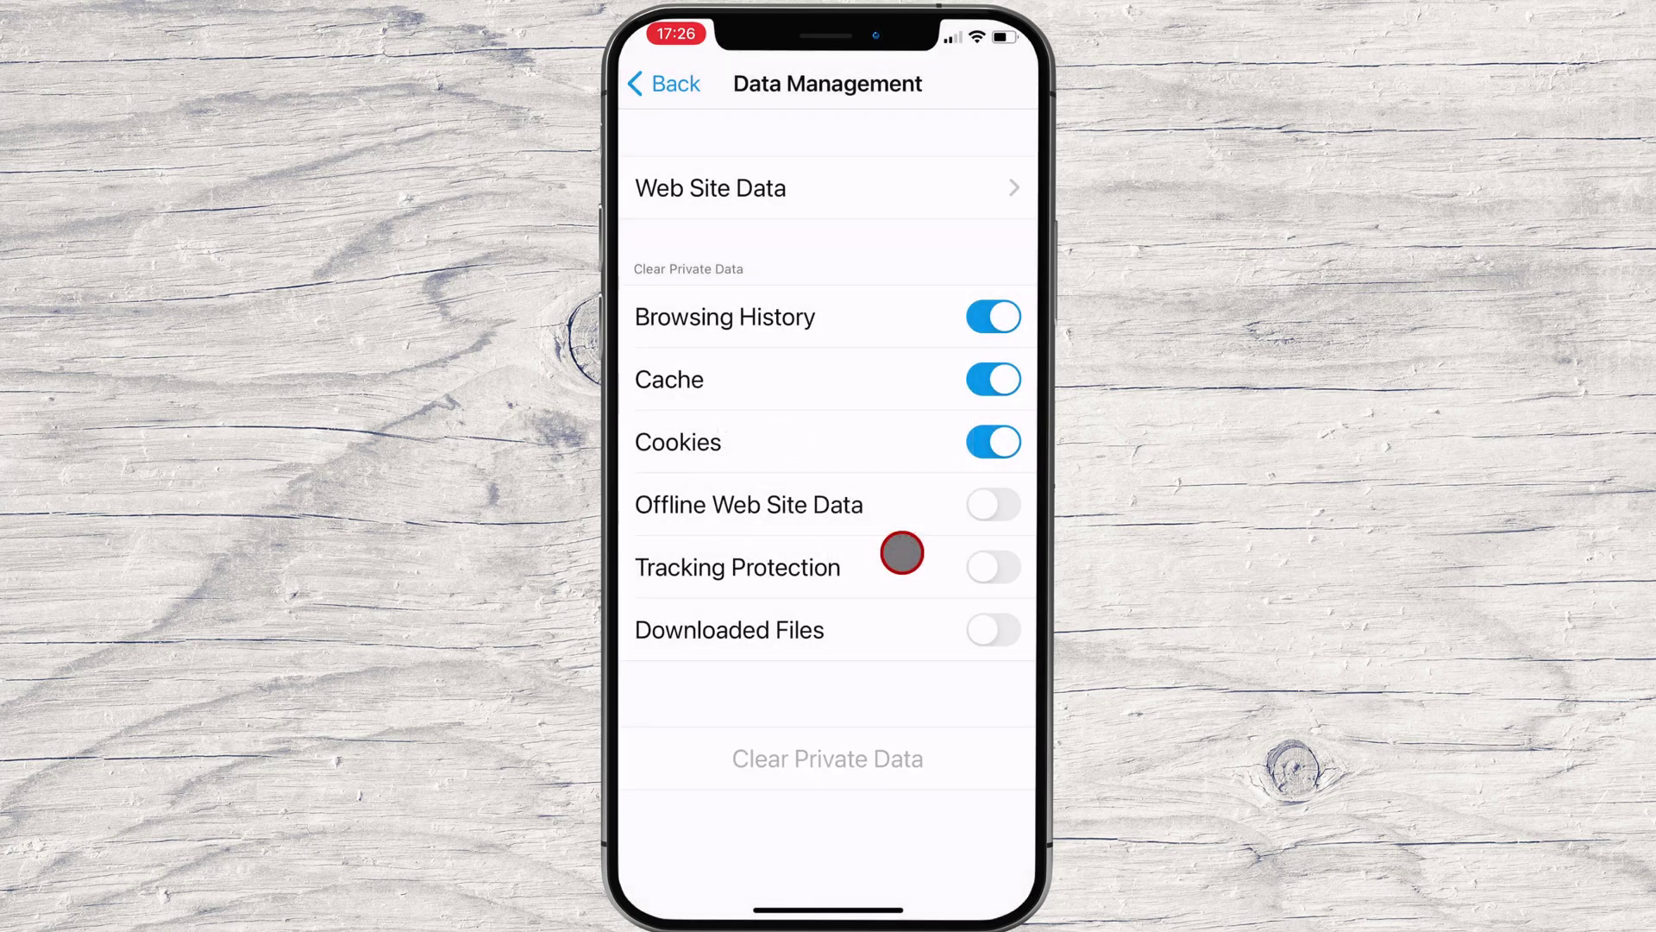